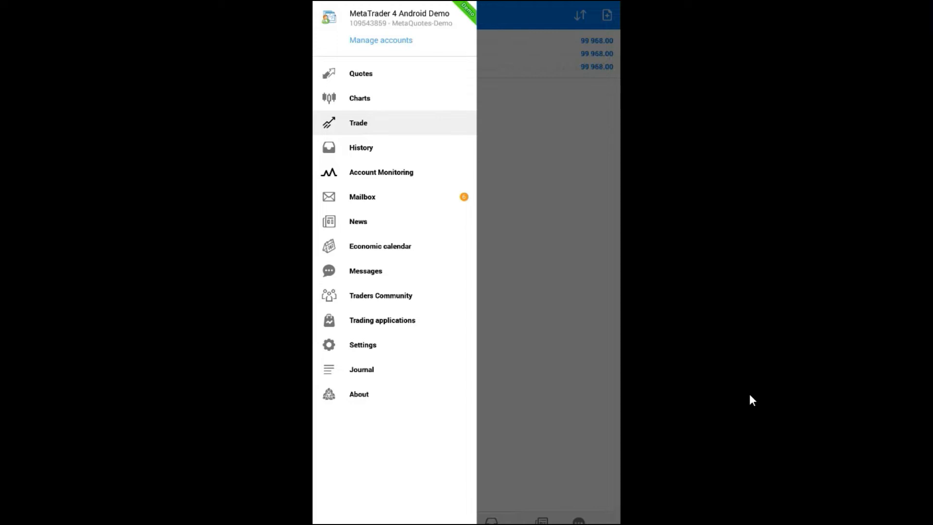
{"action": "mouse_move", "coordinate": [729, 361]}
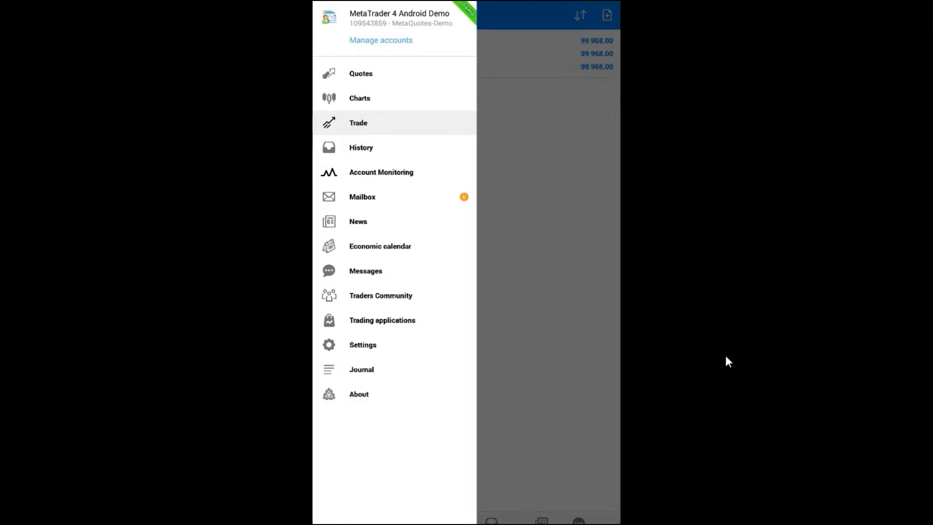
{"action": "mouse_move", "coordinate": [374, 80]}
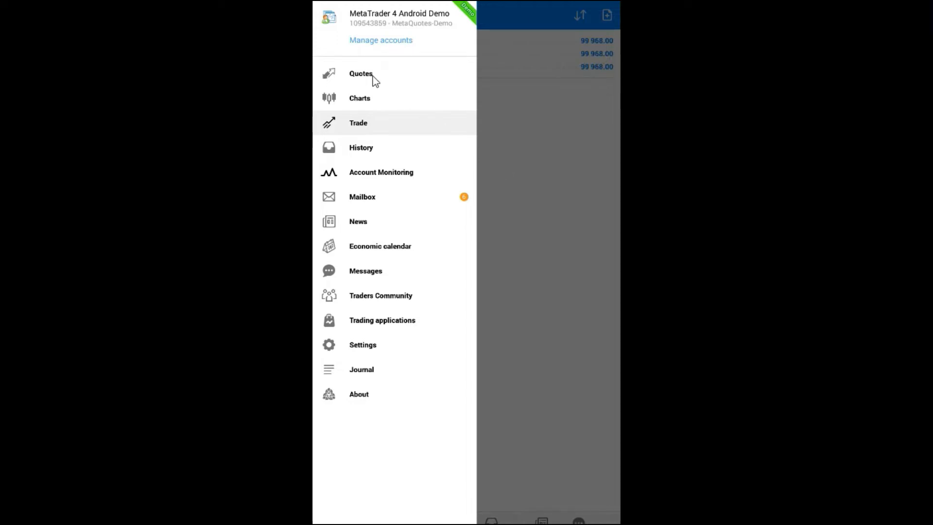
{"action": "mouse_move", "coordinate": [365, 157]}
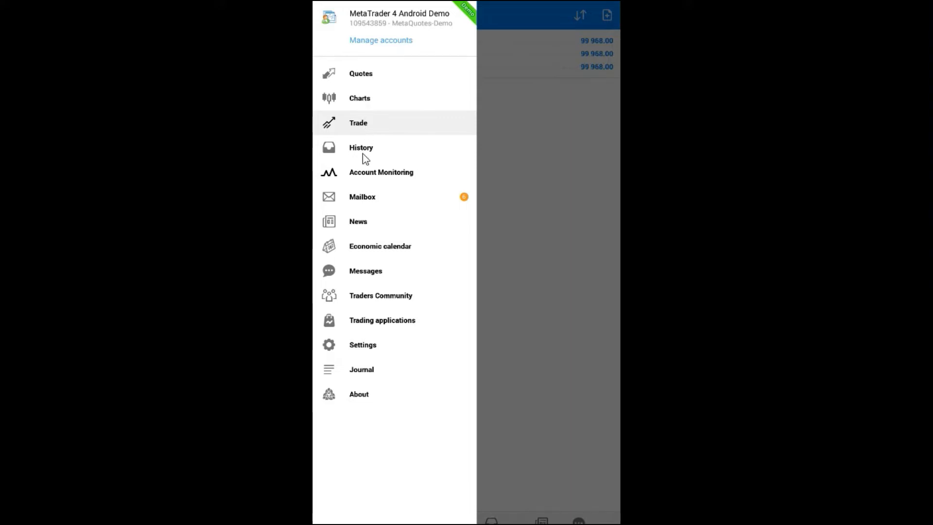
{"action": "mouse_move", "coordinate": [366, 250]}
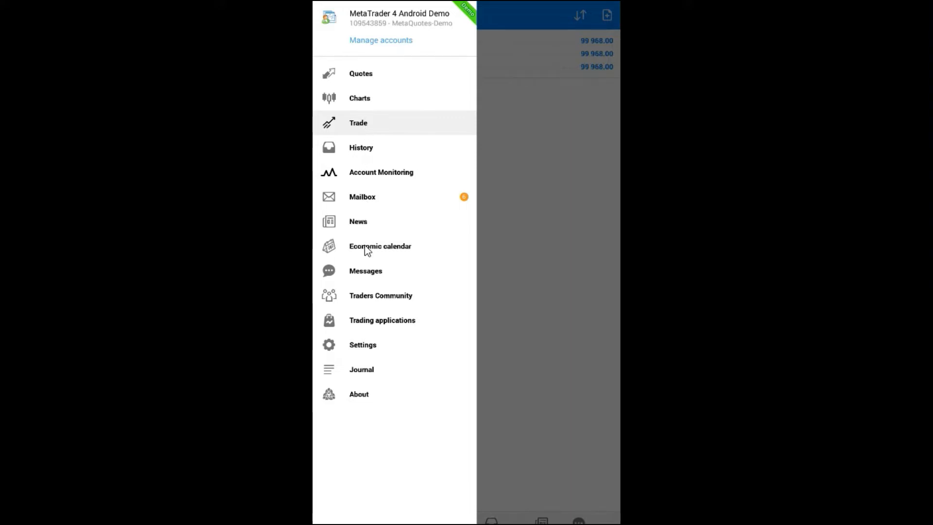
{"action": "mouse_move", "coordinate": [357, 354]}
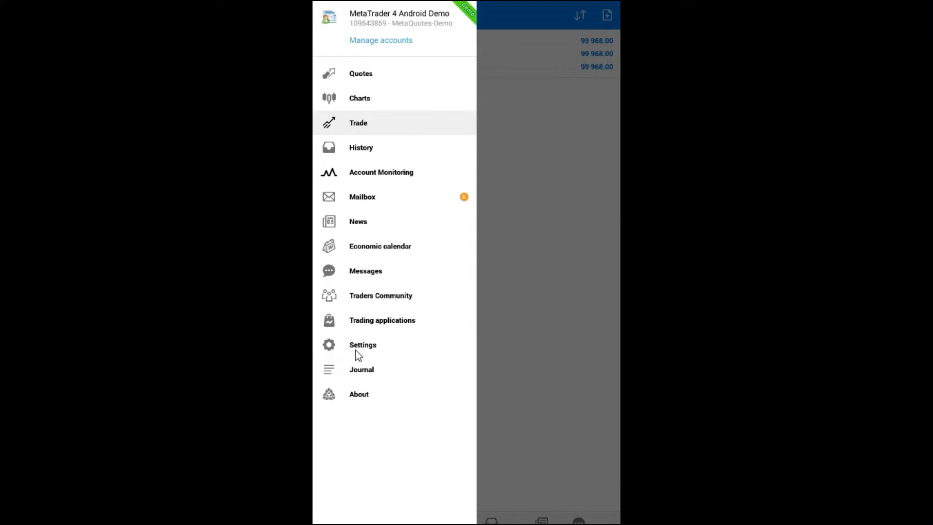
{"action": "mouse_move", "coordinate": [363, 79]}
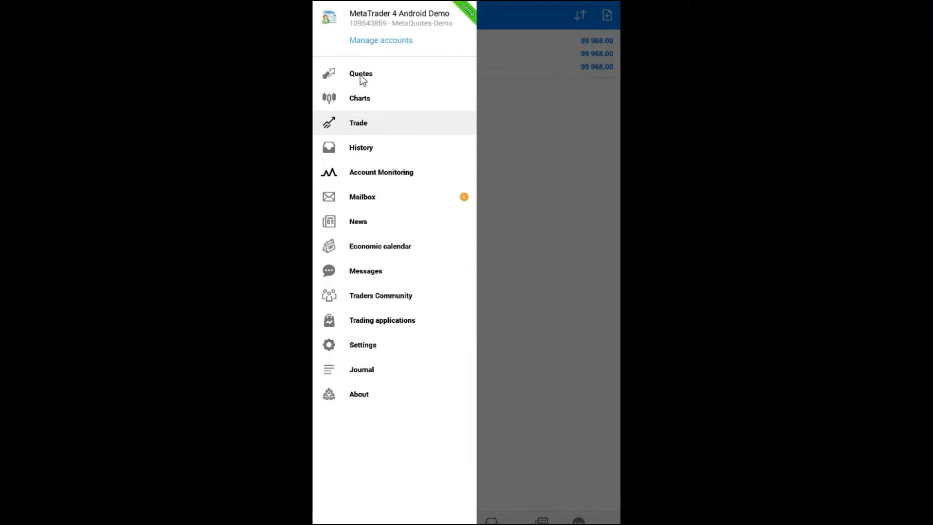
- Switch to the Quotes list and bring up the EURUSD action menu
{"action": "left_click", "coordinate": [361, 73]}
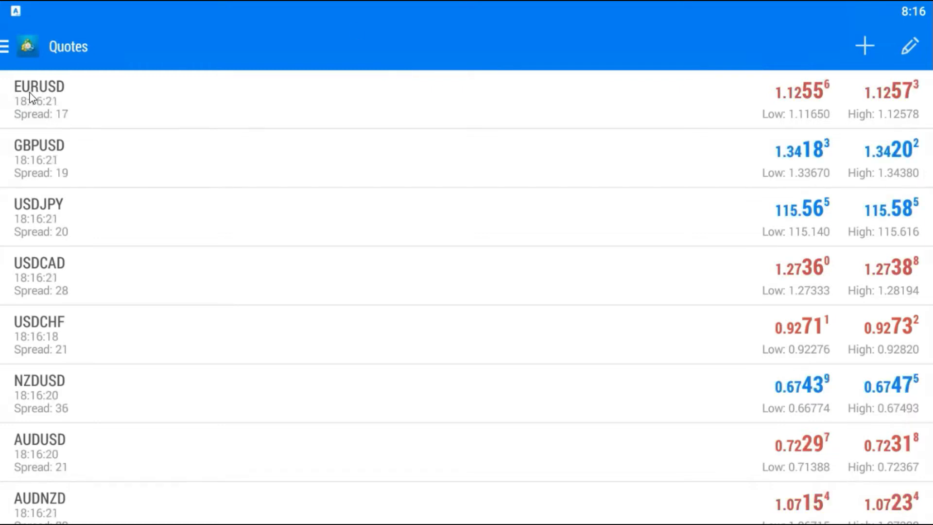
{"action": "left_click", "coordinate": [39, 98]}
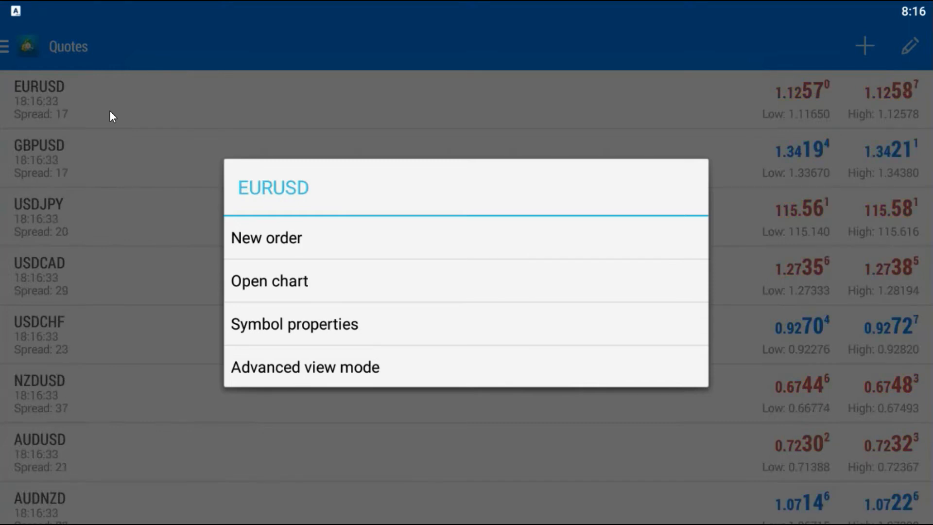
- Open a new EURUSD order with stop loss 1.11000 and take profit 1.13000
{"action": "left_click", "coordinate": [265, 238]}
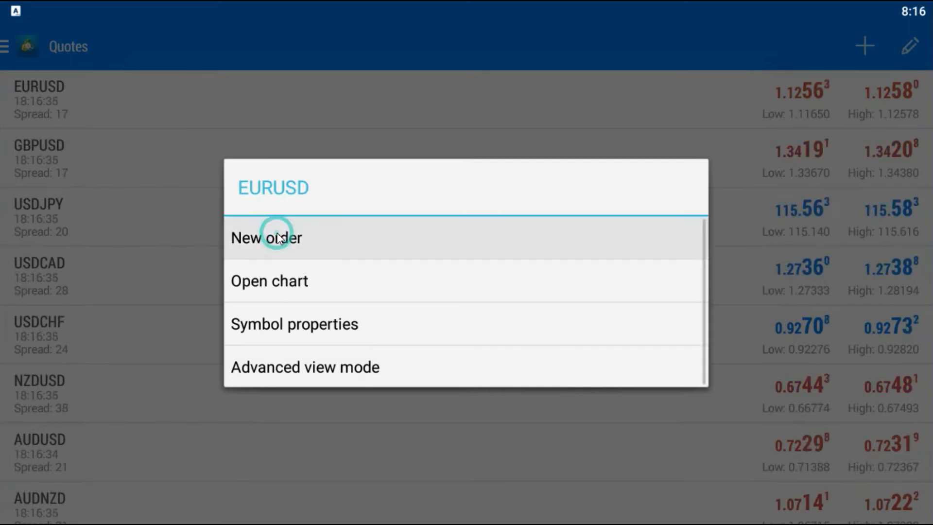
{"action": "left_click", "coordinate": [266, 238]}
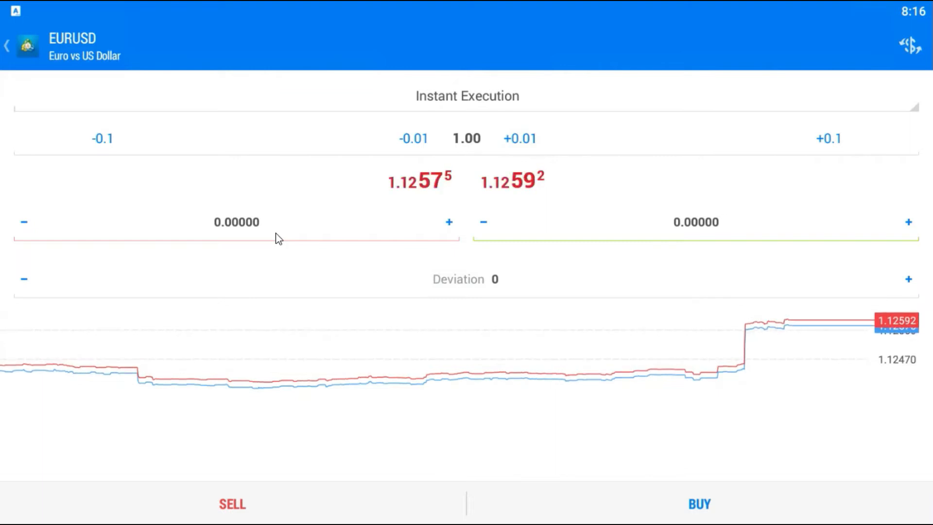
{"action": "left_click", "coordinate": [236, 222]}
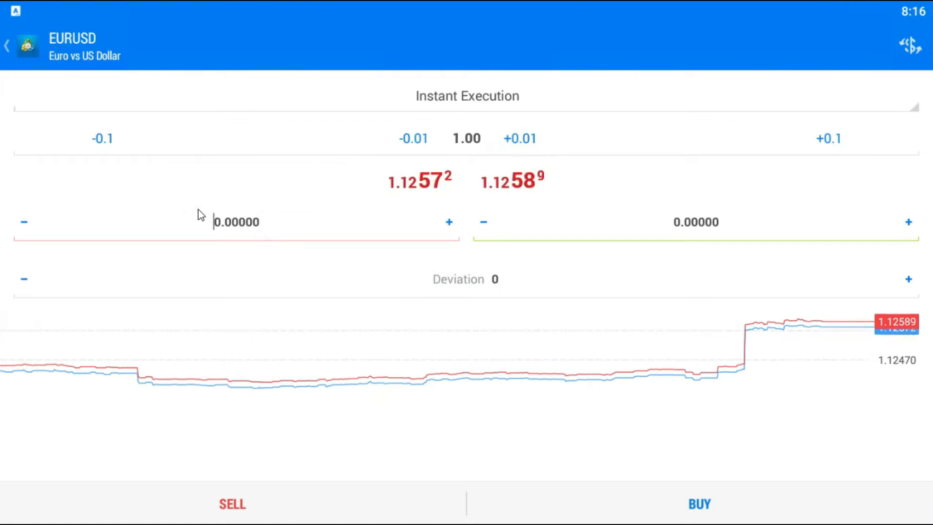
{"action": "type", "text": "1"}
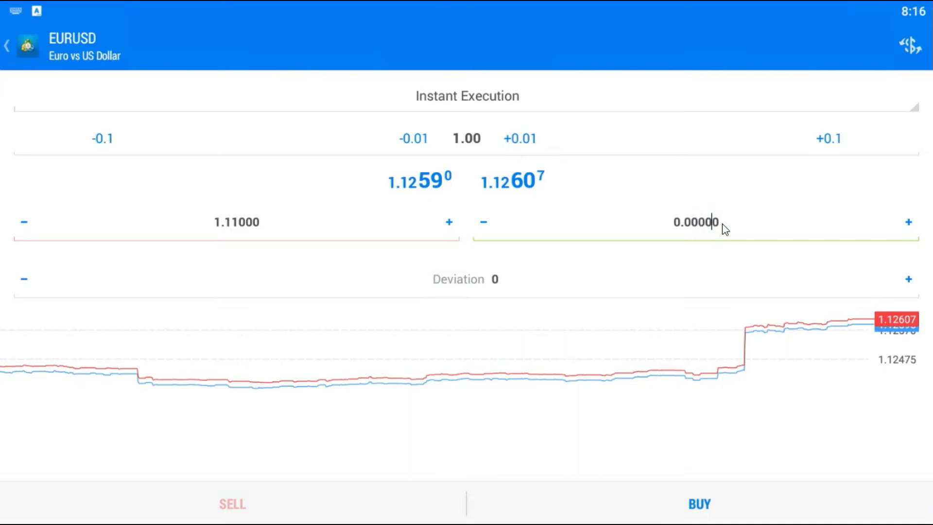
{"action": "left_click", "coordinate": [696, 222]}
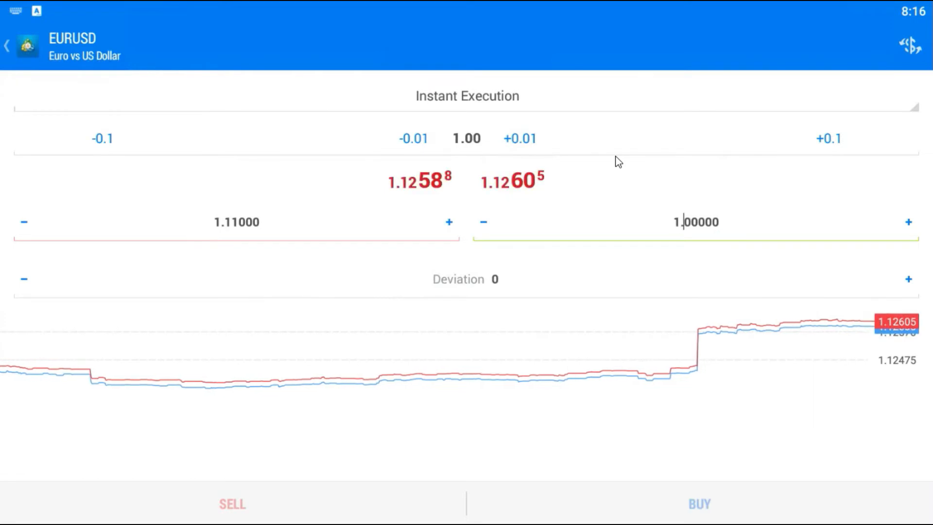
{"action": "type", "text": "1.13000"}
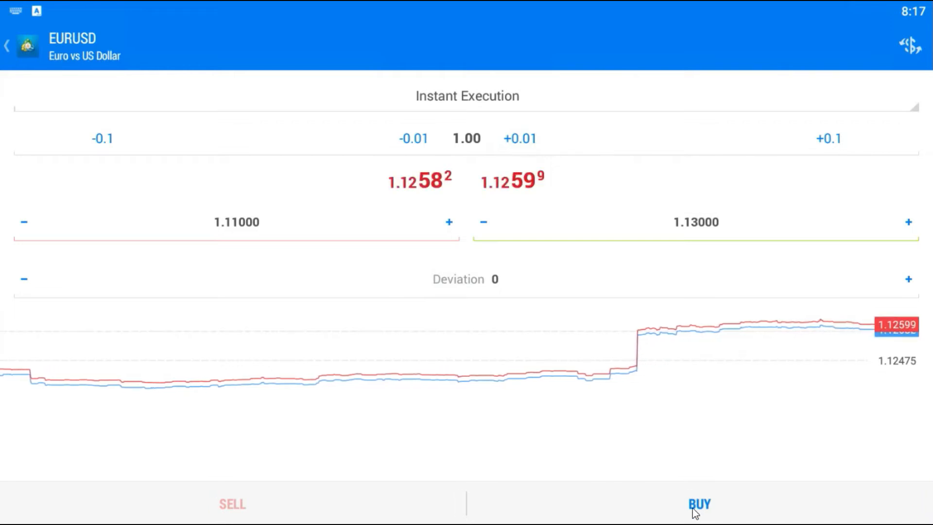
- Buy 1.00 lot EURUSD at market and dismiss the 'Order is open' confirmation
{"action": "left_click", "coordinate": [699, 503]}
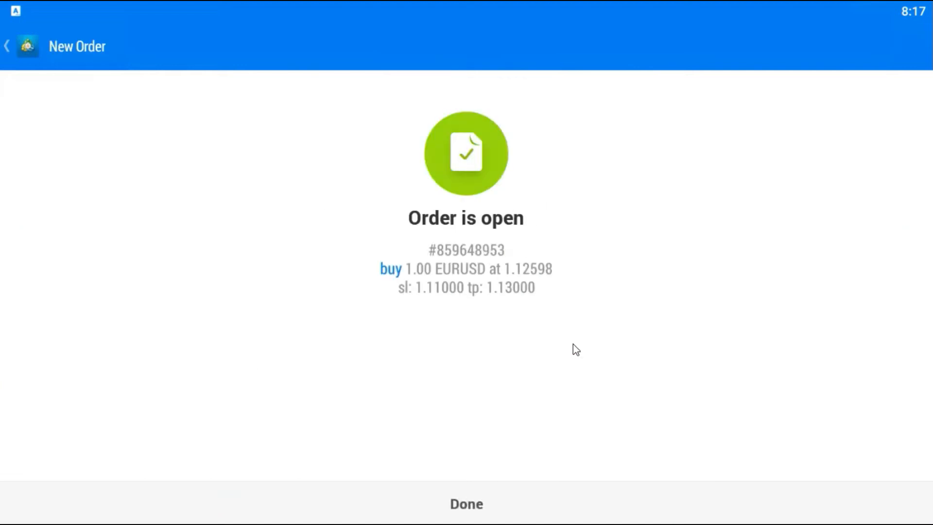
{"action": "mouse_move", "coordinate": [509, 270]}
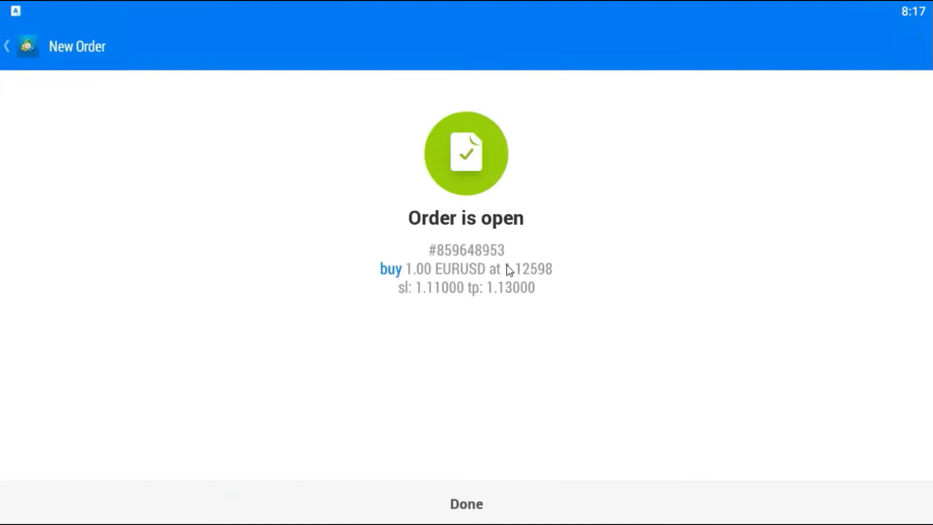
{"action": "left_click", "coordinate": [466, 503]}
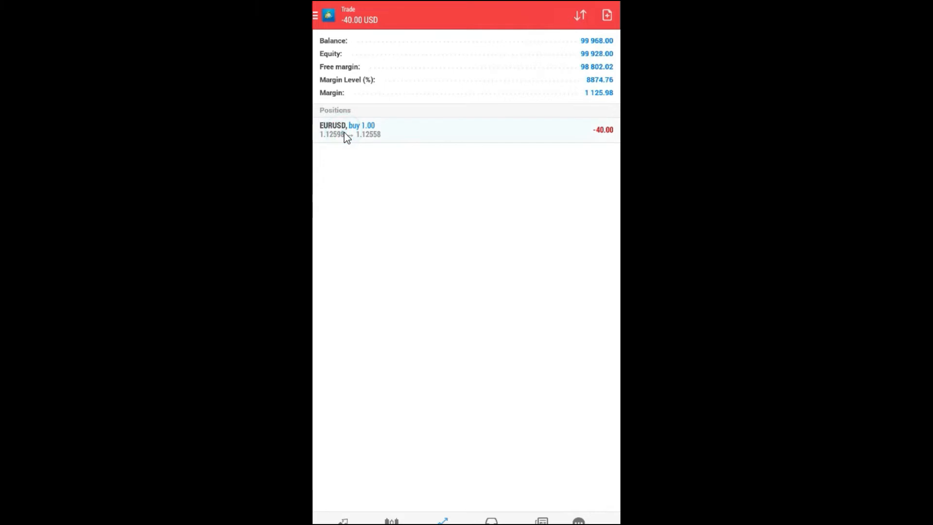
- Open Modify order for the EURUSD position and change stop loss to 1.12000
{"action": "left_click", "coordinate": [350, 129]}
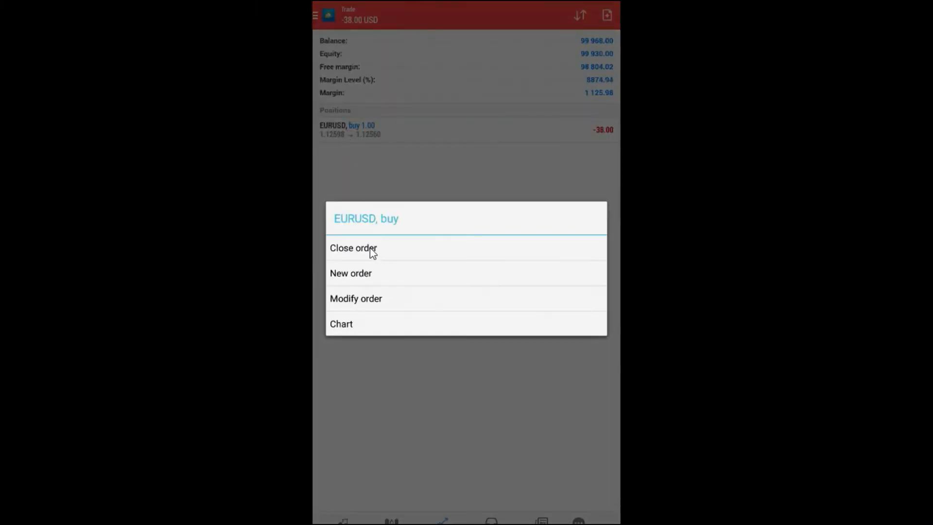
{"action": "mouse_move", "coordinate": [378, 250]}
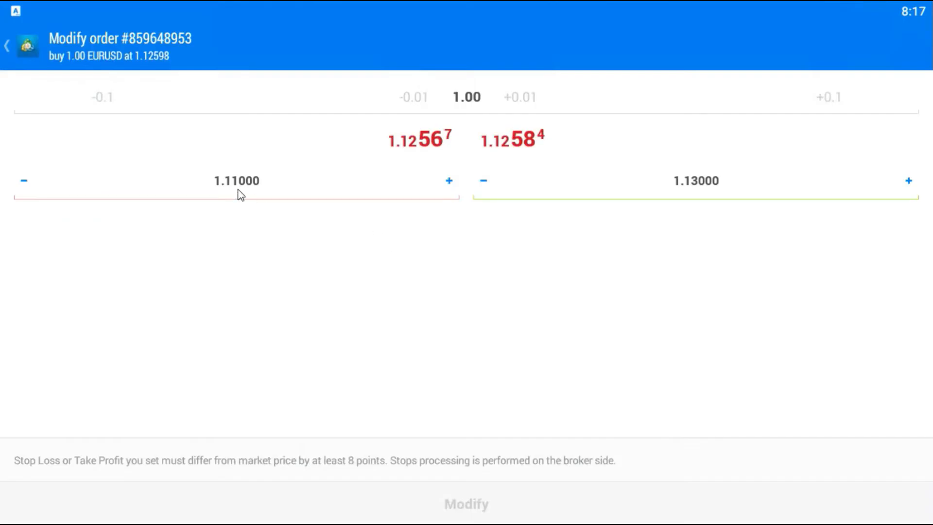
{"action": "left_click", "coordinate": [236, 180]}
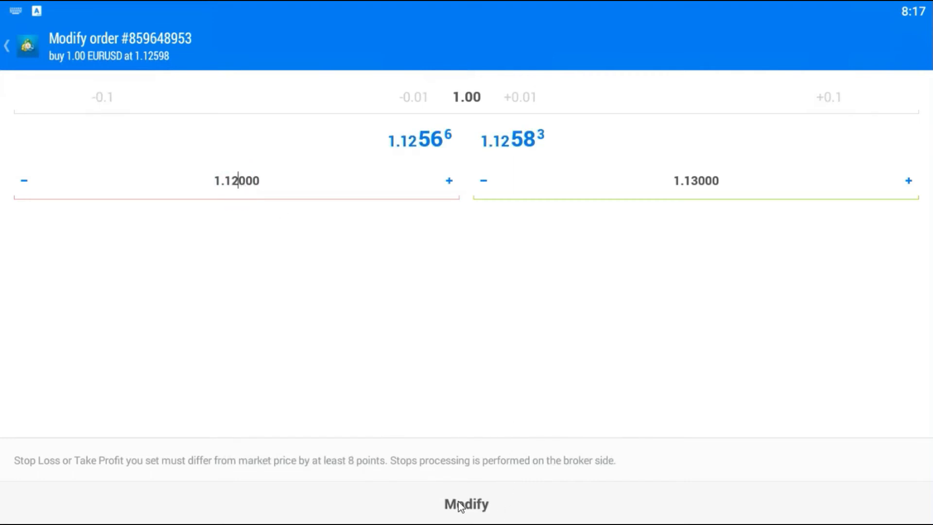
{"action": "mouse_move", "coordinate": [369, 246]}
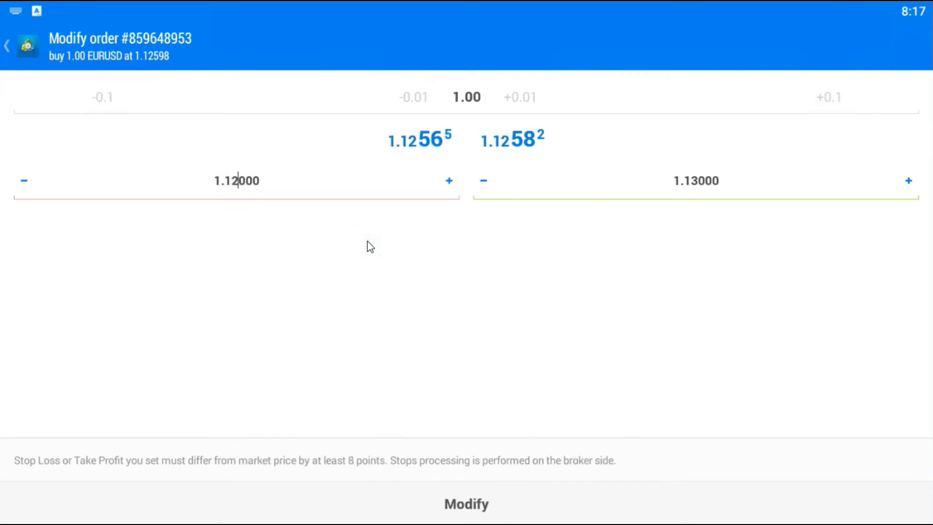
- Submit the 1.12000 stop loss change and dismiss the 'Order is modified' screen
{"action": "left_click", "coordinate": [466, 504]}
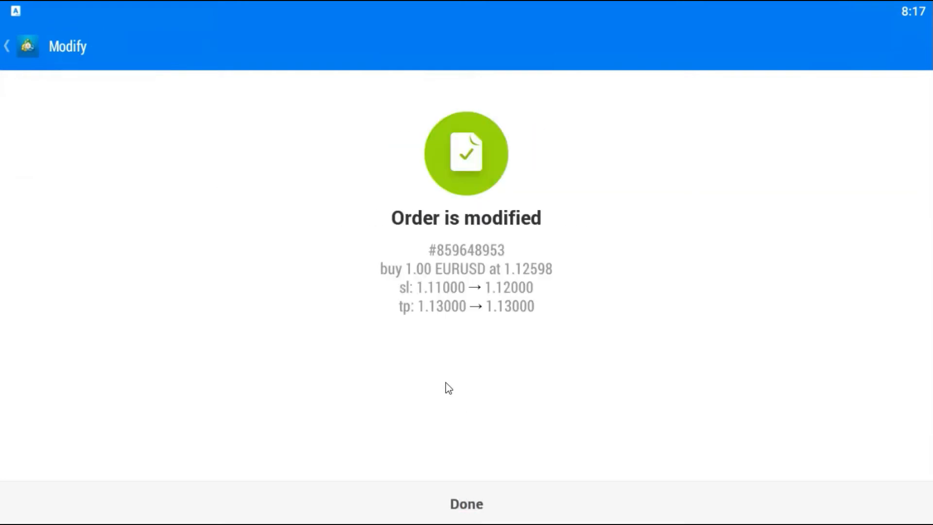
{"action": "mouse_move", "coordinate": [461, 517]}
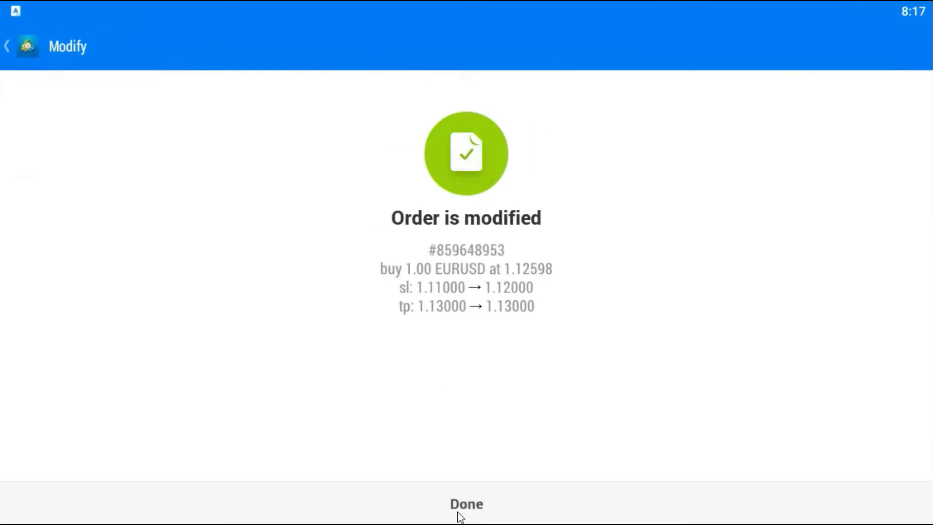
{"action": "left_click", "coordinate": [466, 503]}
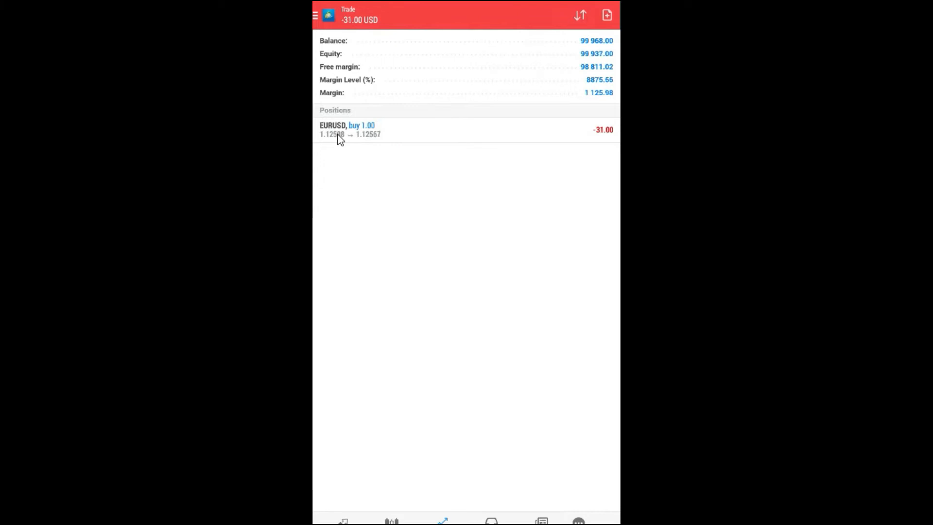
- Start a new EURUSD order and switch its order type to Buy Stop
{"action": "left_click", "coordinate": [350, 129]}
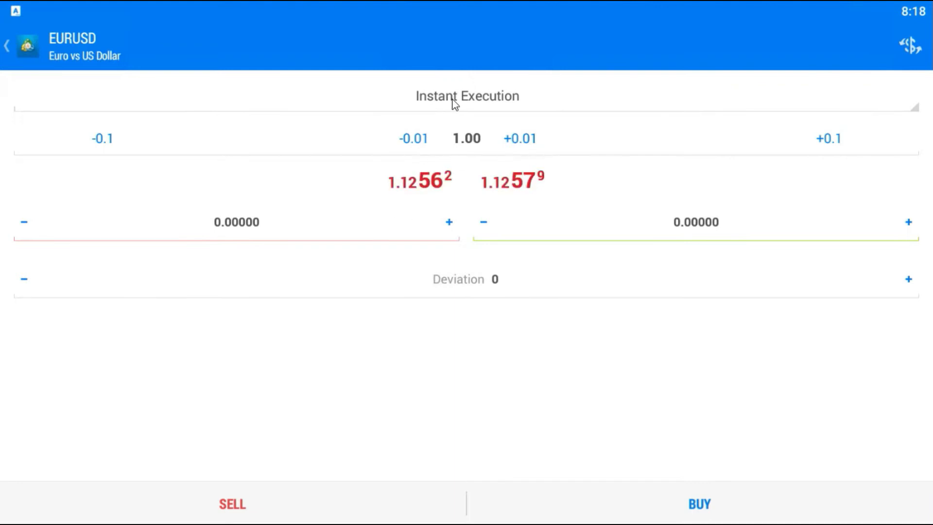
{"action": "left_click", "coordinate": [467, 95]}
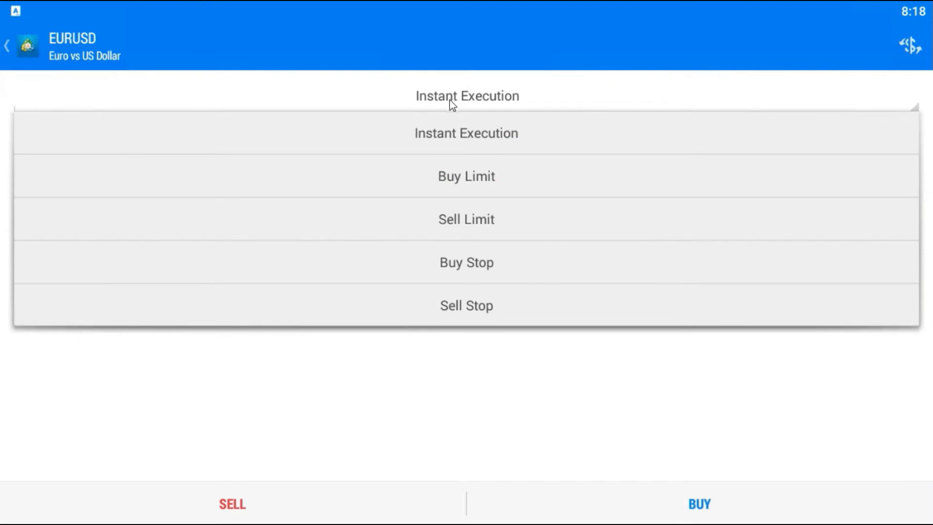
{"action": "mouse_move", "coordinate": [468, 323]}
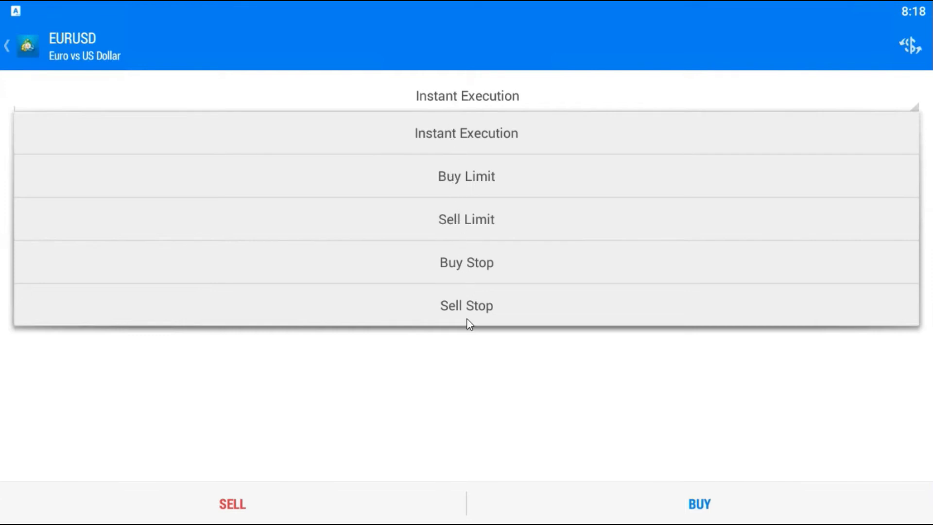
{"action": "left_click", "coordinate": [466, 263]}
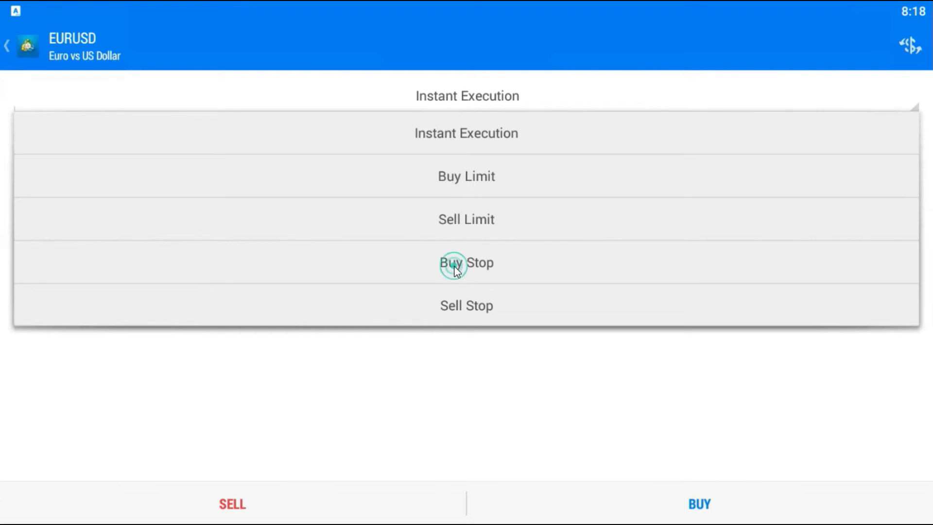
{"action": "left_click", "coordinate": [466, 263]}
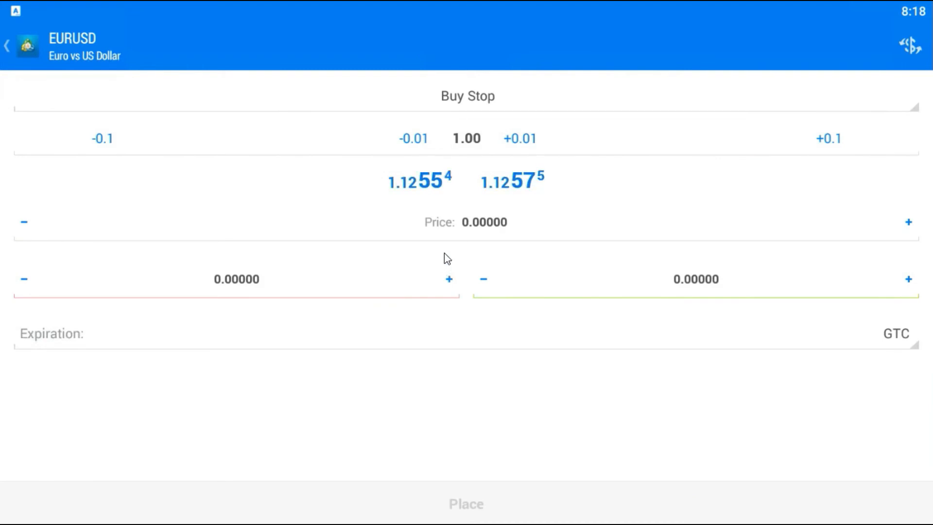
- Place the buy stop at 1.12800 with stop loss 1.12000 and take profit 1.15000
{"action": "left_click", "coordinate": [484, 222]}
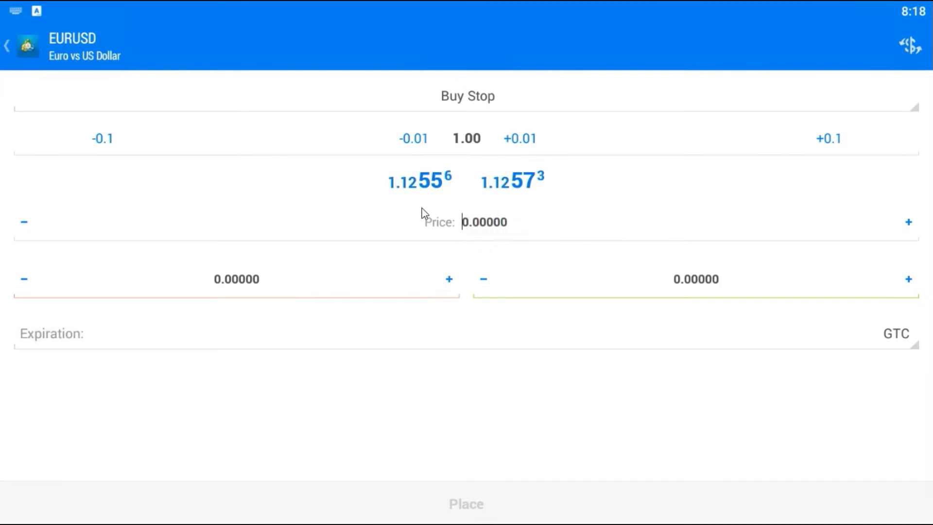
{"action": "type", "text": "1.15"}
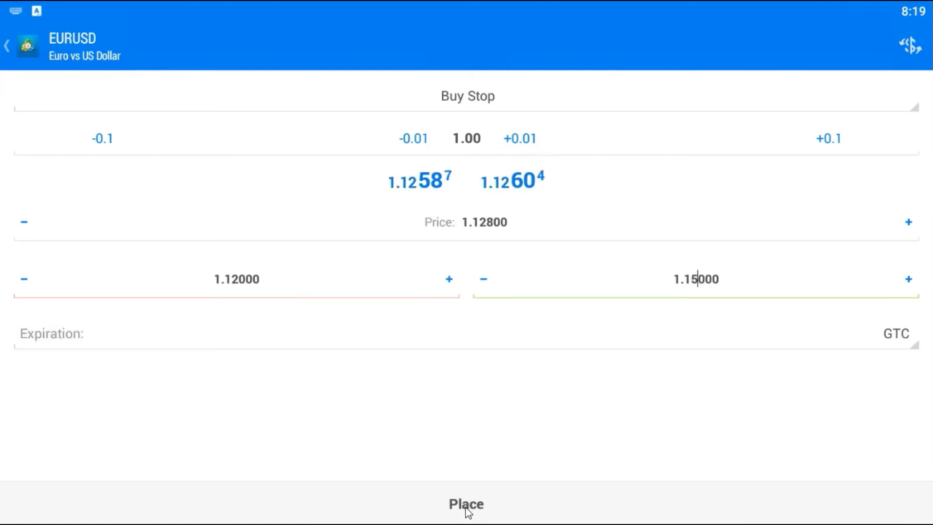
{"action": "left_click", "coordinate": [466, 503]}
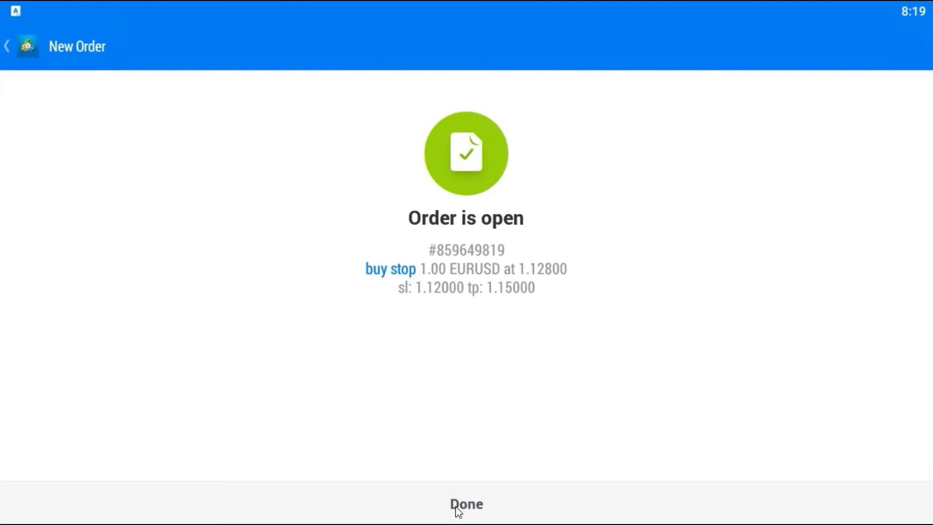
- Close the 1.00-lot EURUSD buy position with a loss at 1.12572
{"action": "left_click", "coordinate": [466, 503]}
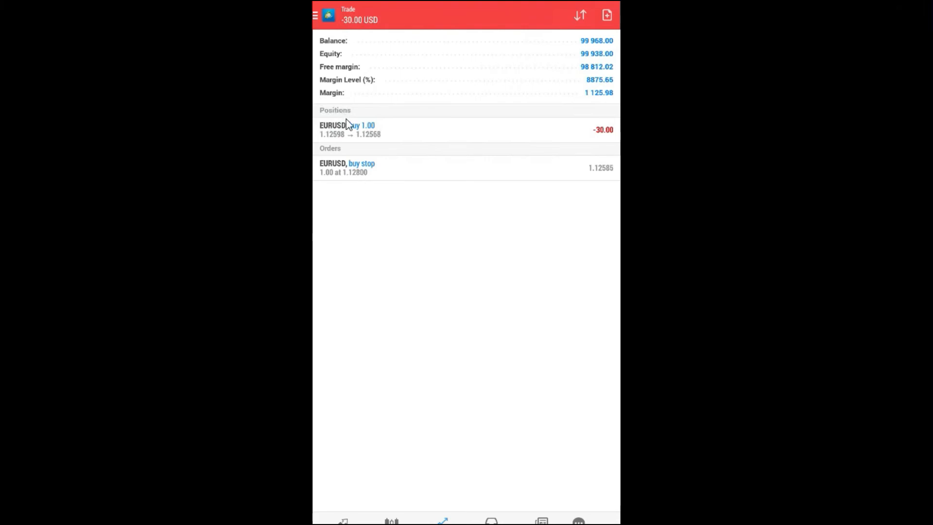
{"action": "left_click", "coordinate": [349, 130]}
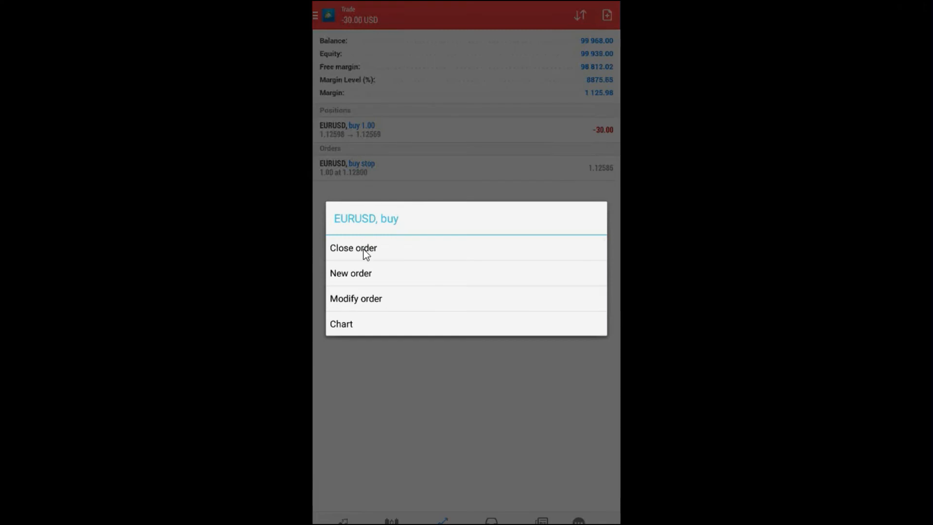
{"action": "left_click", "coordinate": [353, 247]}
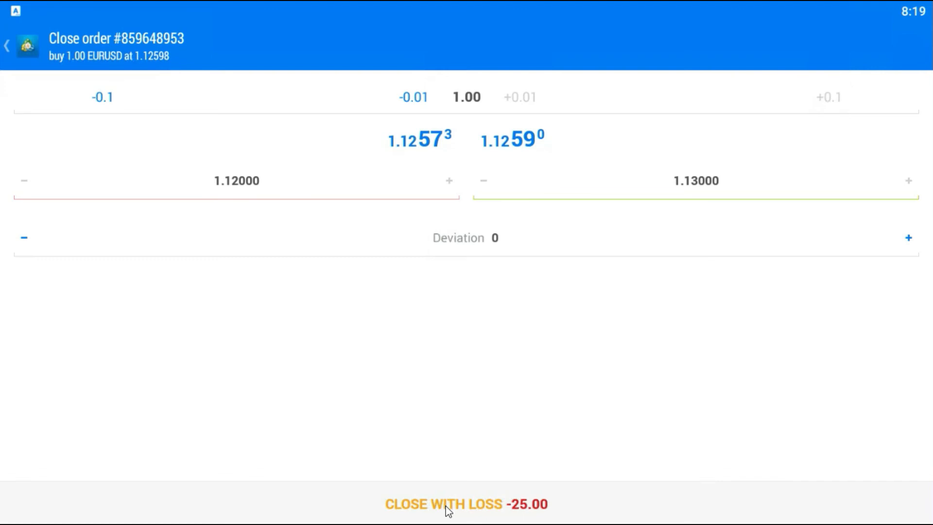
{"action": "left_click", "coordinate": [466, 504]}
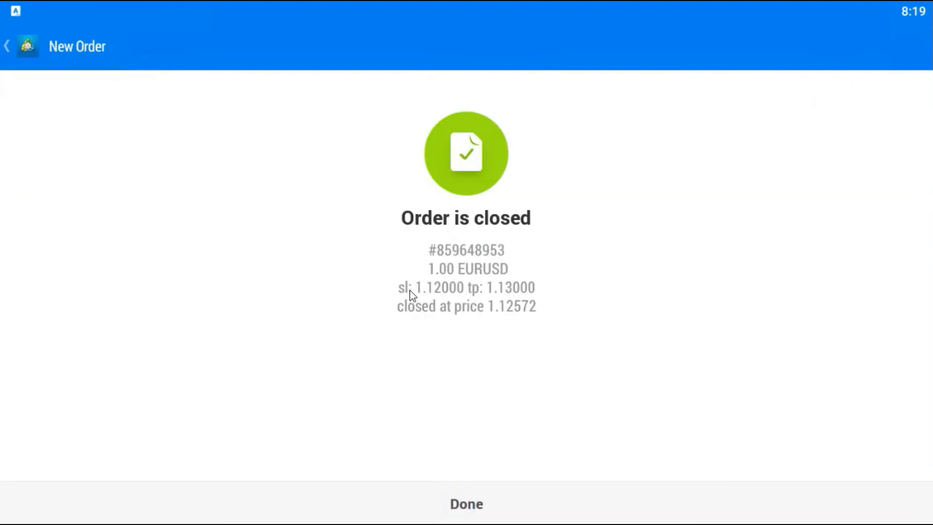
- Delete the pending EURUSD buy stop order and confirm the deletion
{"action": "left_click", "coordinate": [466, 503]}
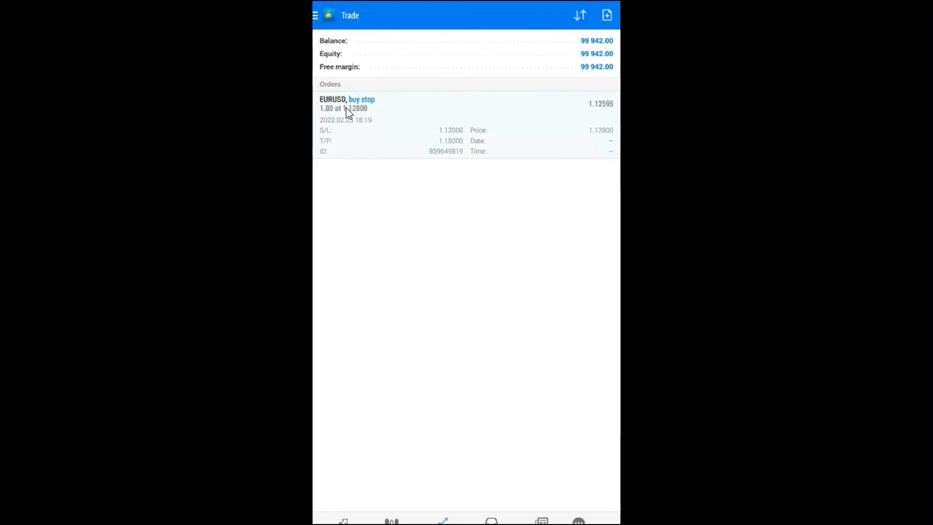
{"action": "left_click", "coordinate": [347, 111]}
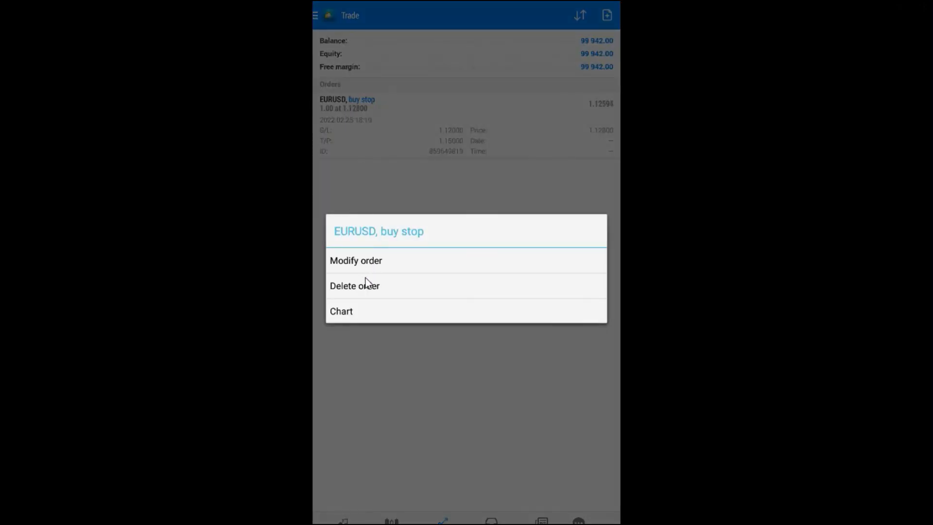
{"action": "mouse_move", "coordinate": [355, 325]}
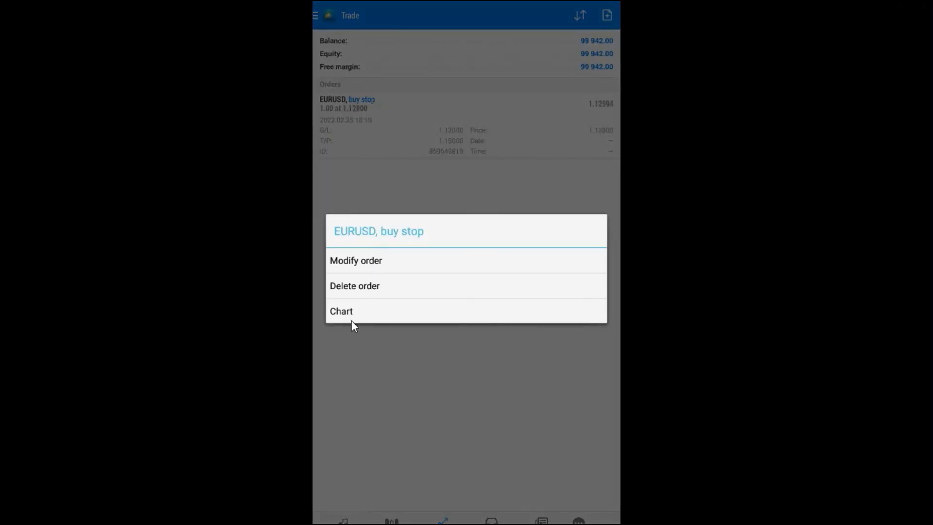
{"action": "mouse_move", "coordinate": [369, 291]}
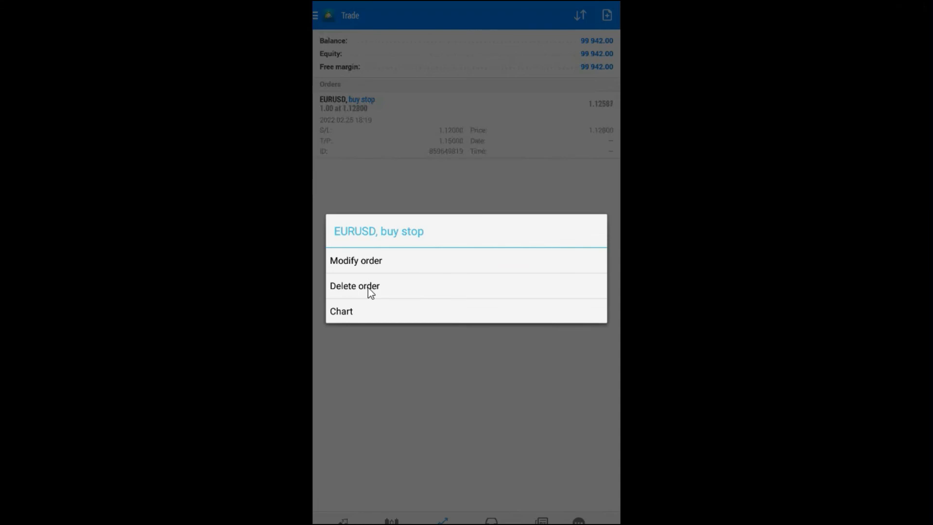
{"action": "left_click", "coordinate": [354, 286]}
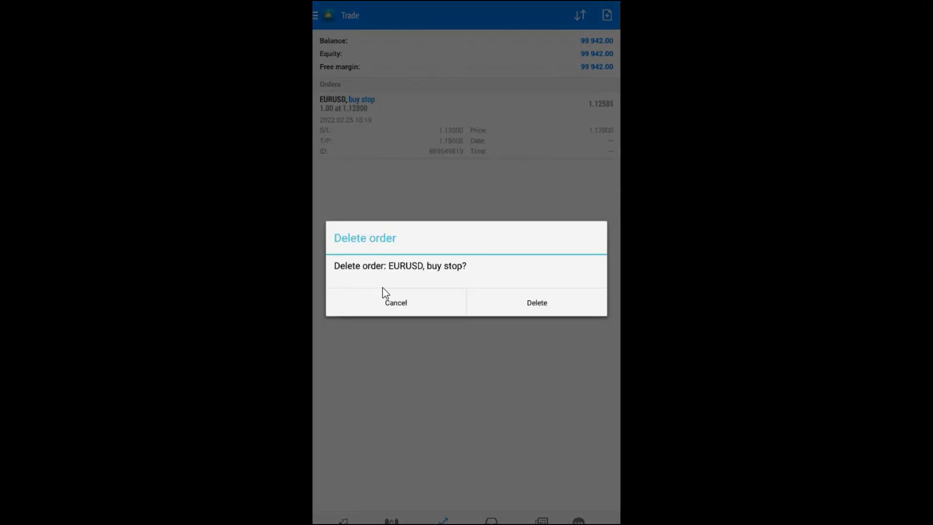
{"action": "left_click", "coordinate": [535, 302]}
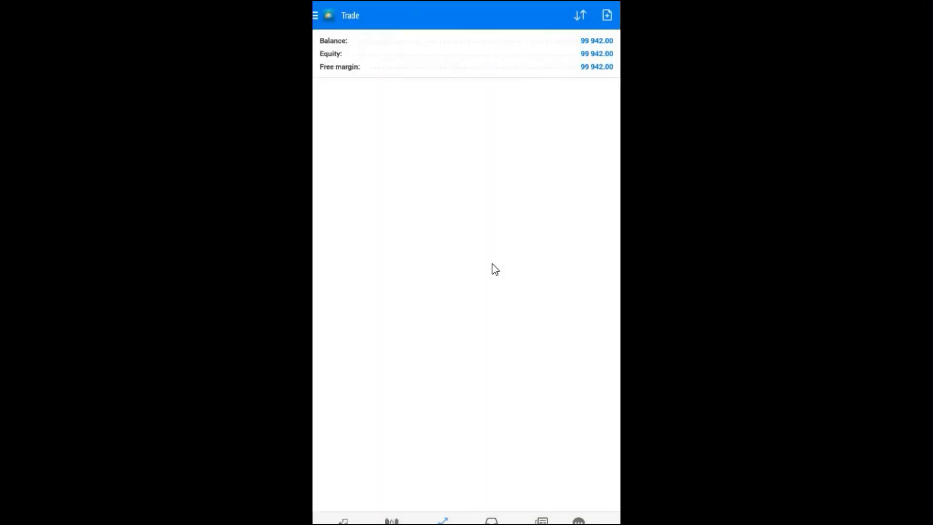